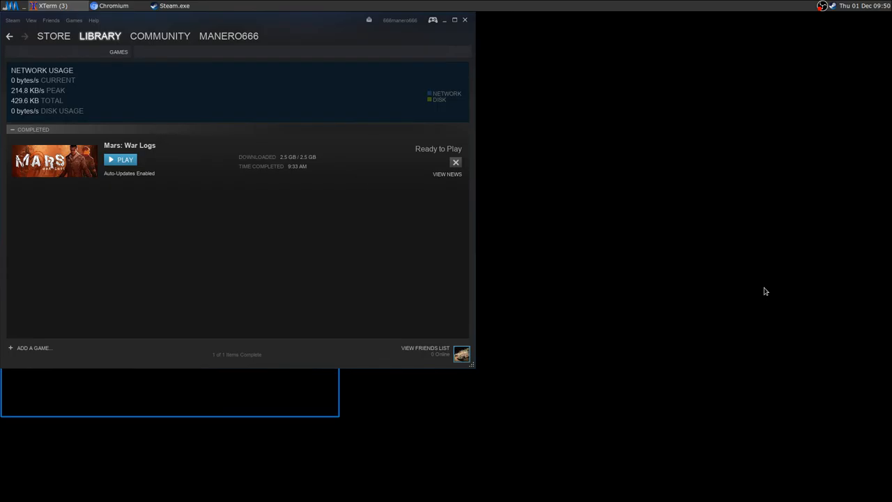
{"action": "mouse_move", "coordinate": [321, 284]}
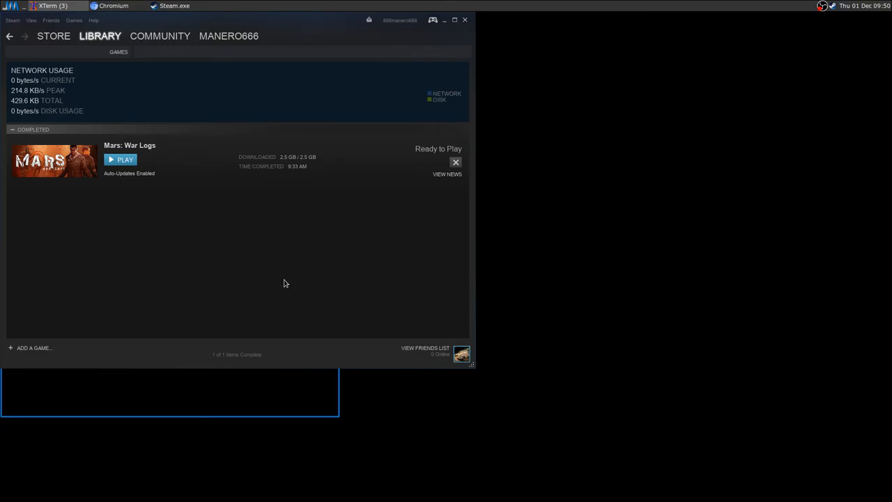
{"action": "mouse_move", "coordinate": [136, 151]}
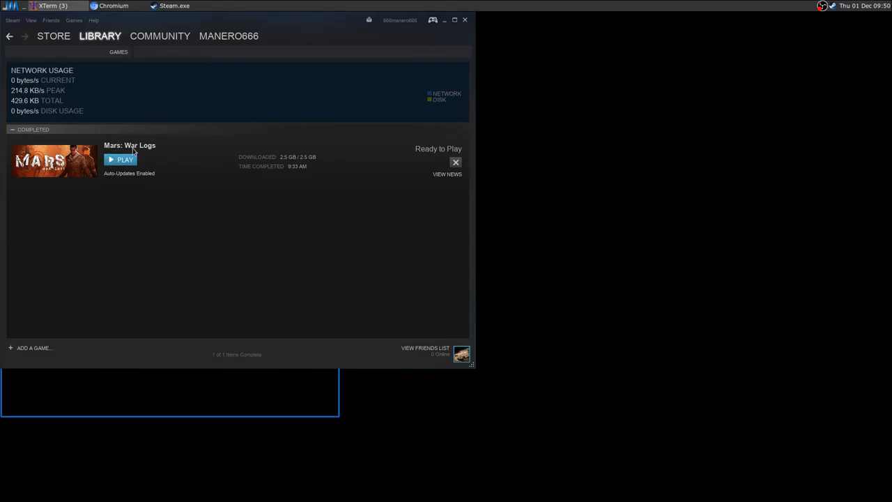
{"action": "mouse_move", "coordinate": [176, 203]}
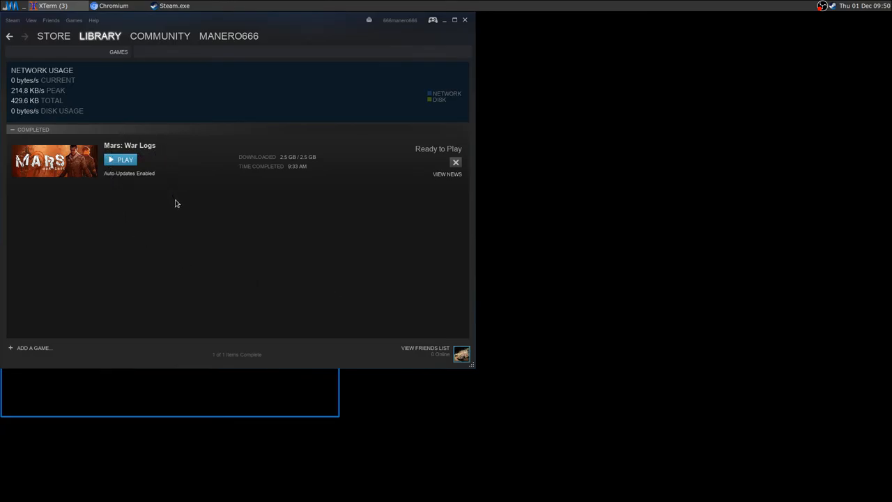
{"action": "mouse_move", "coordinate": [173, 219]}
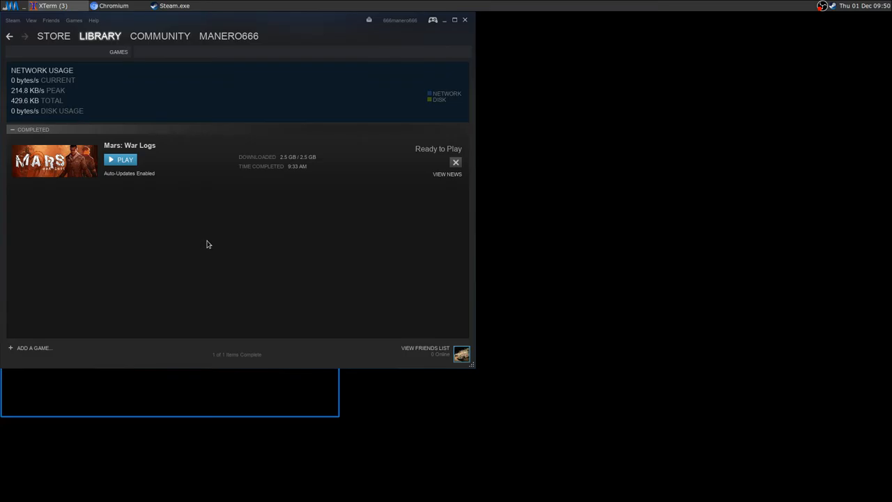
{"action": "mouse_move", "coordinate": [124, 173]}
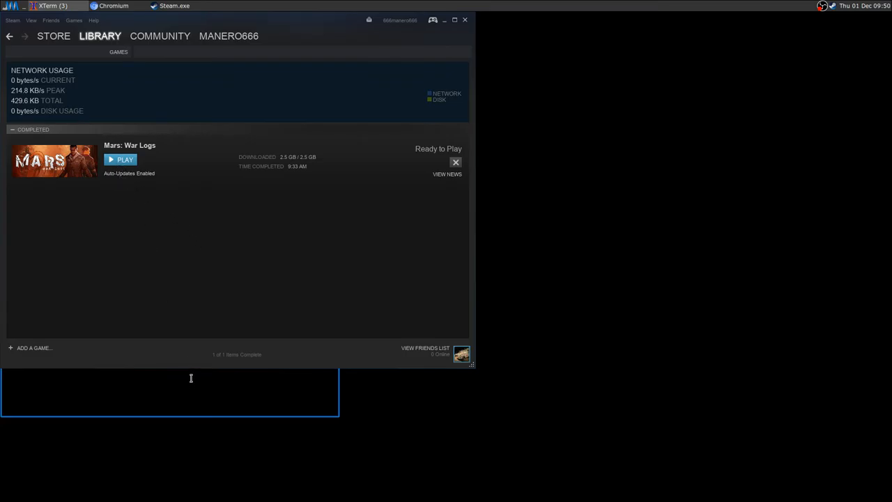
Run winecfg with WINEPREFIX=~/.wineprefix/mars_war_logs/ and start the game from Steam
{"action": "type", "text": "WINEPREFIX=~/.wineprefix/mars_war_logs/ winecfg"}
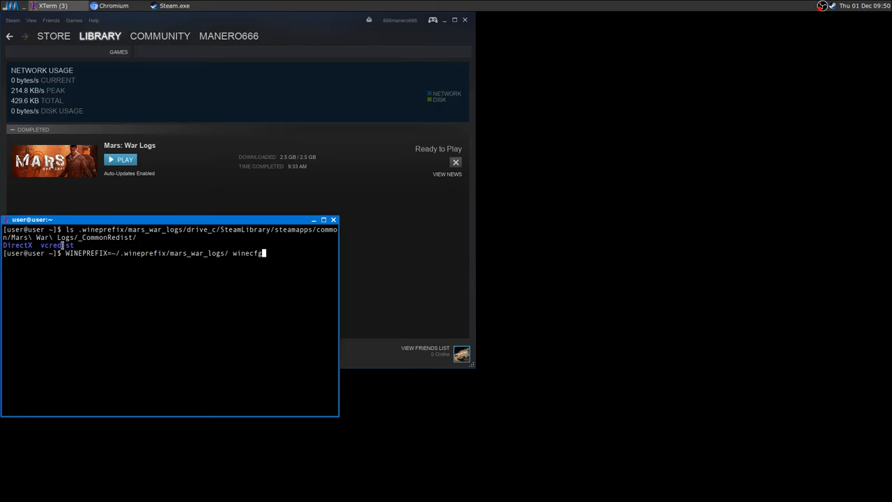
{"action": "double_click", "coordinate": [21, 245]}
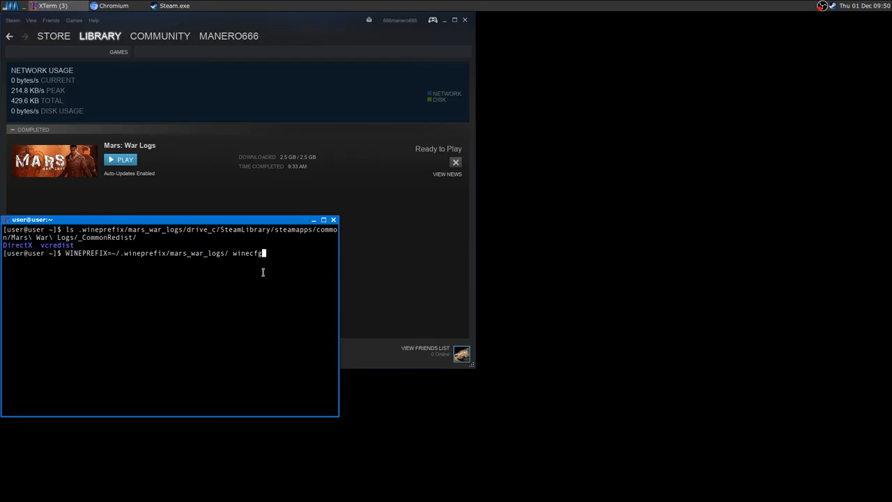
{"action": "key", "text": "Return"}
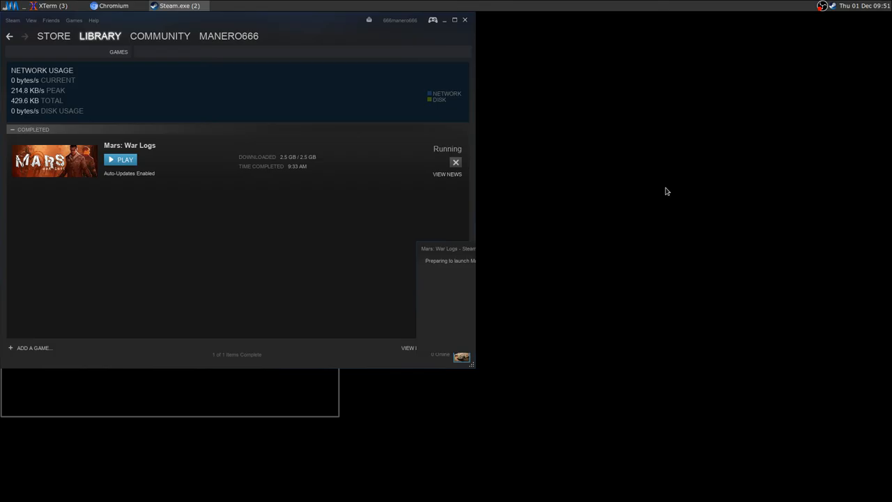
Let Steam's 'Preparing to launch' finish so Mars: War Logs shows as Running
{"action": "left_click", "coordinate": [119, 159]}
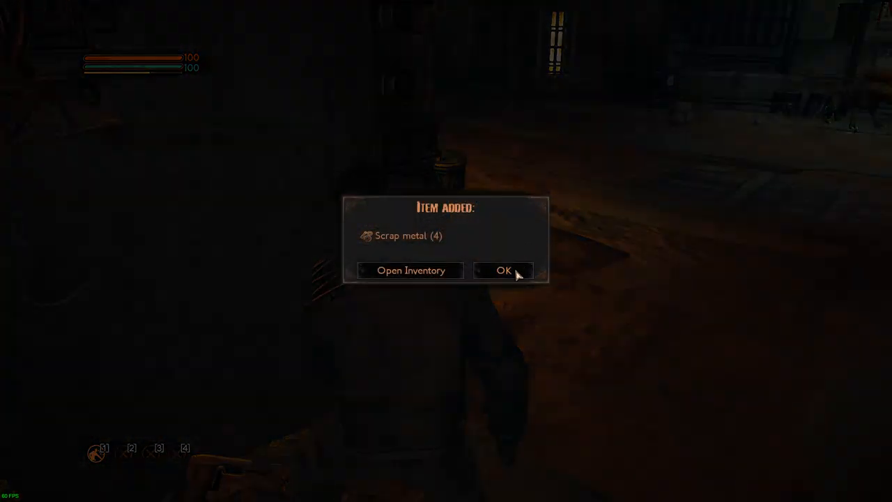
Dismiss the 'Item added' notices for Scrap metal (4) and Cracked tube
{"action": "left_click", "coordinate": [505, 270]}
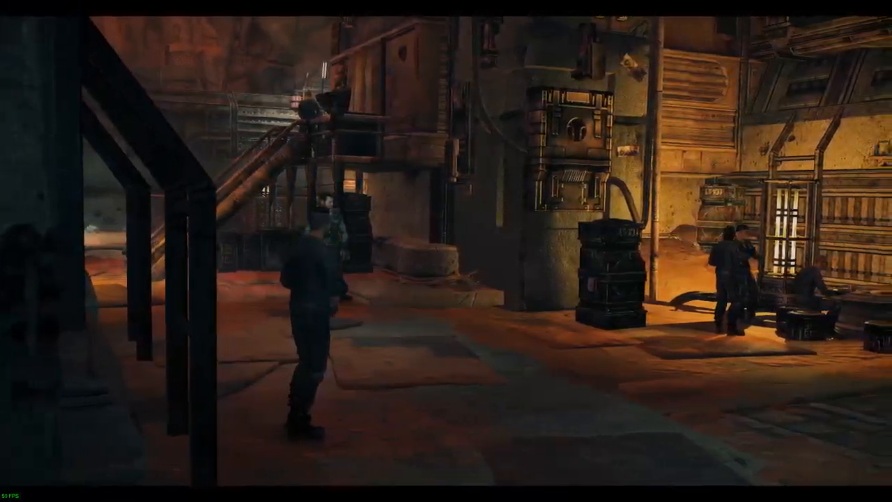
{"action": "mouse_move", "coordinate": [446, 251]}
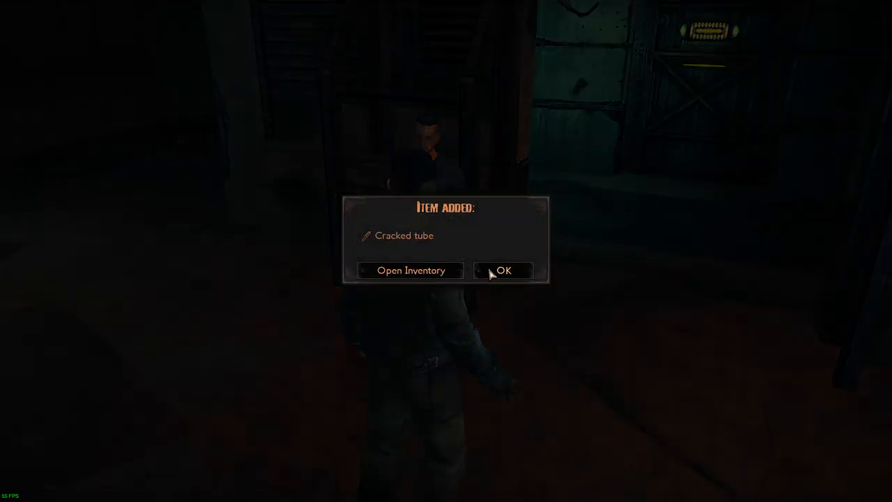
{"action": "left_click", "coordinate": [504, 270]}
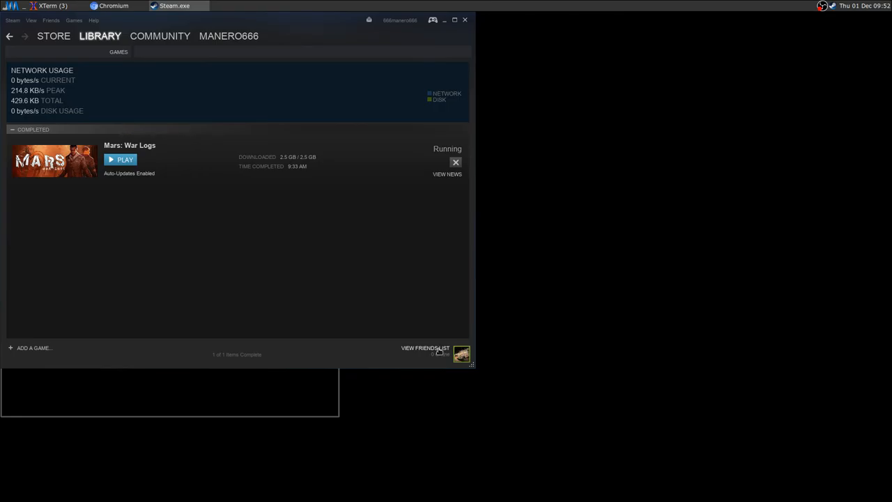
Dismiss the 'Steam - Error' dialog about the app already running
{"action": "left_click", "coordinate": [461, 354]}
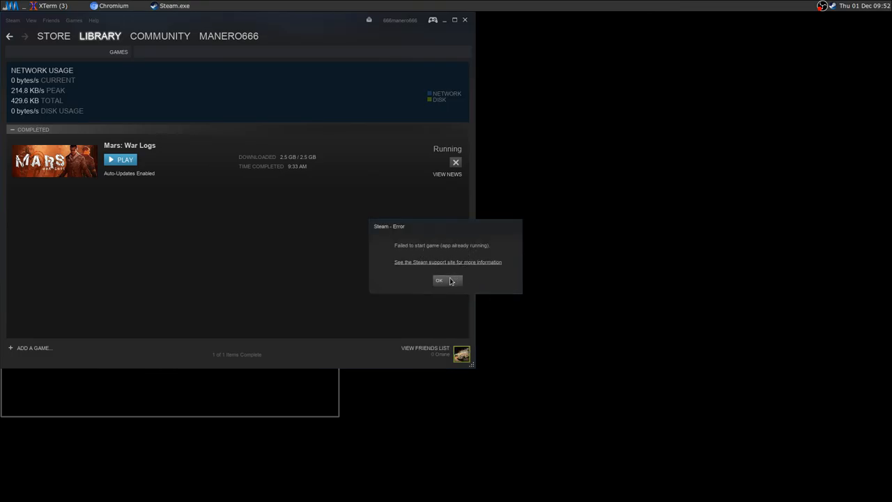
{"action": "left_click", "coordinate": [439, 280]}
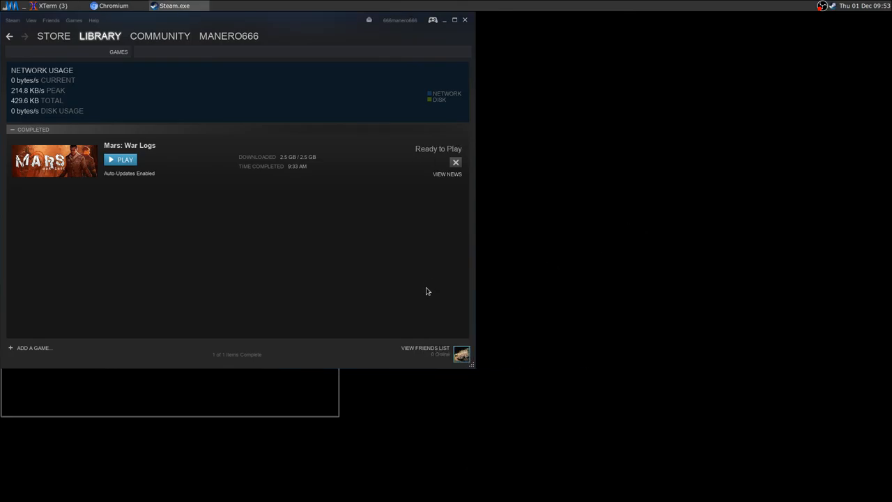
{"action": "mouse_move", "coordinate": [383, 312]}
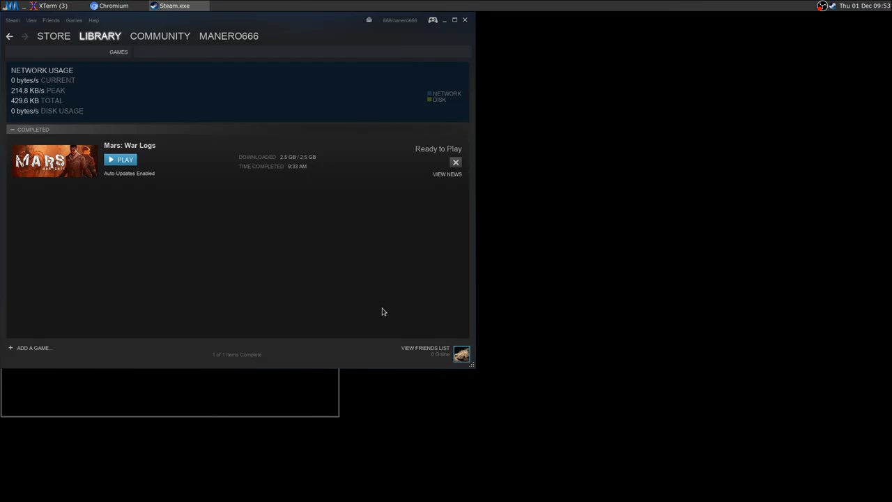
{"action": "mouse_move", "coordinate": [396, 262]}
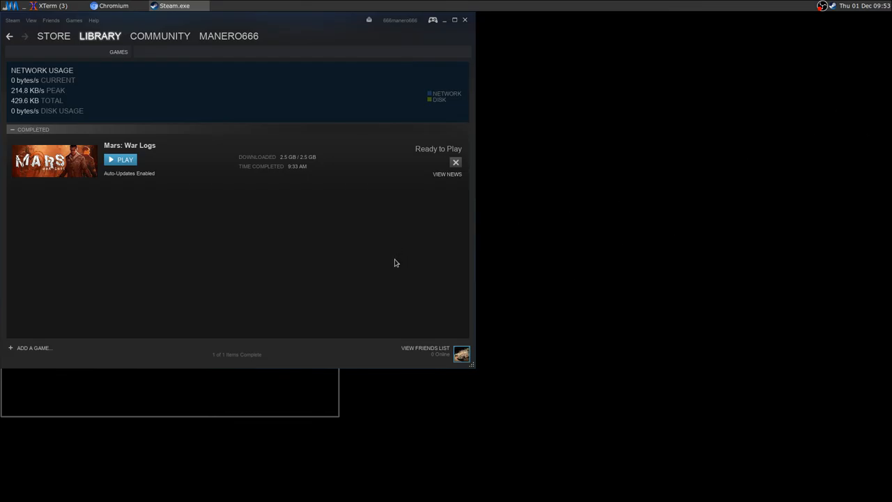
{"action": "mouse_move", "coordinate": [772, 62]}
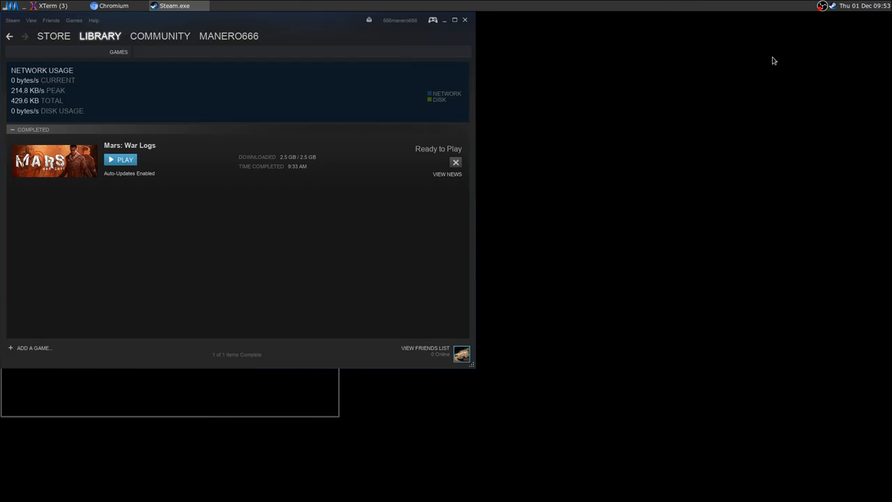
{"action": "mouse_move", "coordinate": [798, 56]}
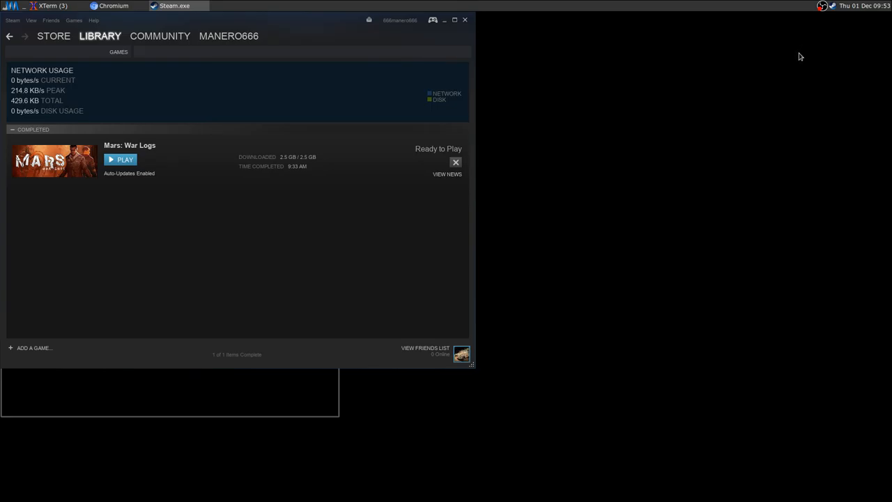
{"action": "mouse_move", "coordinate": [175, 234]}
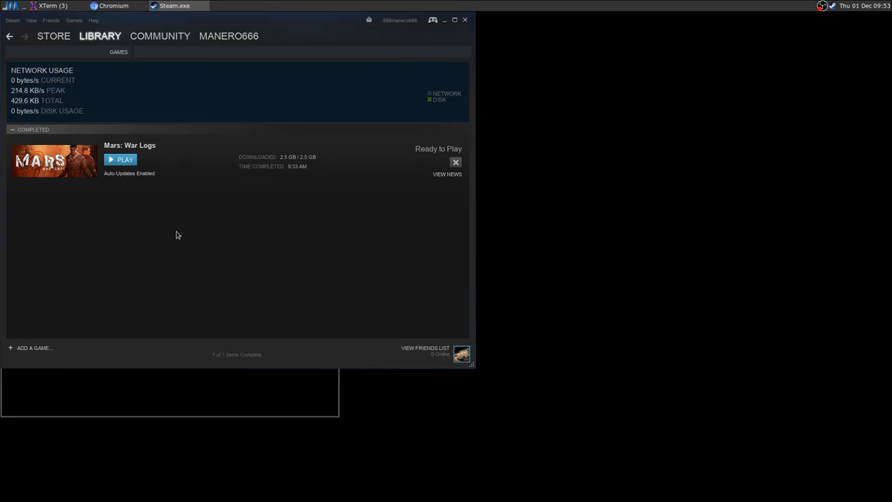
{"action": "mouse_move", "coordinate": [825, 56]}
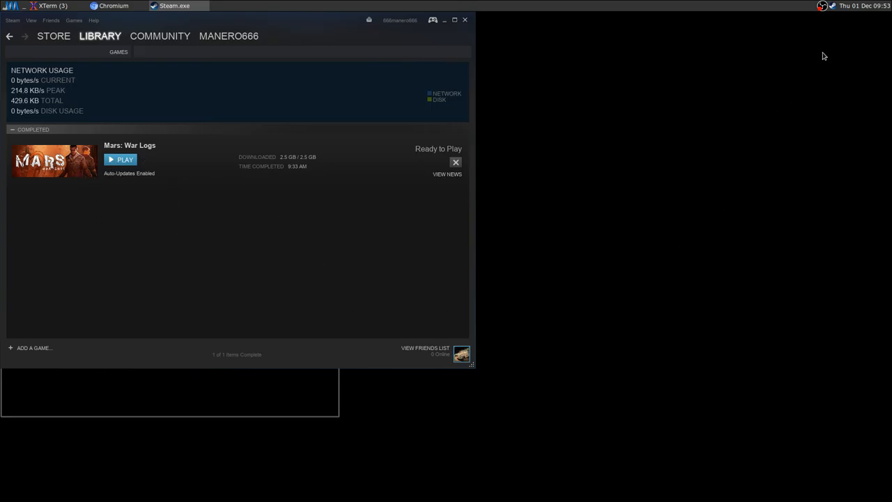
{"action": "mouse_move", "coordinate": [824, 9]}
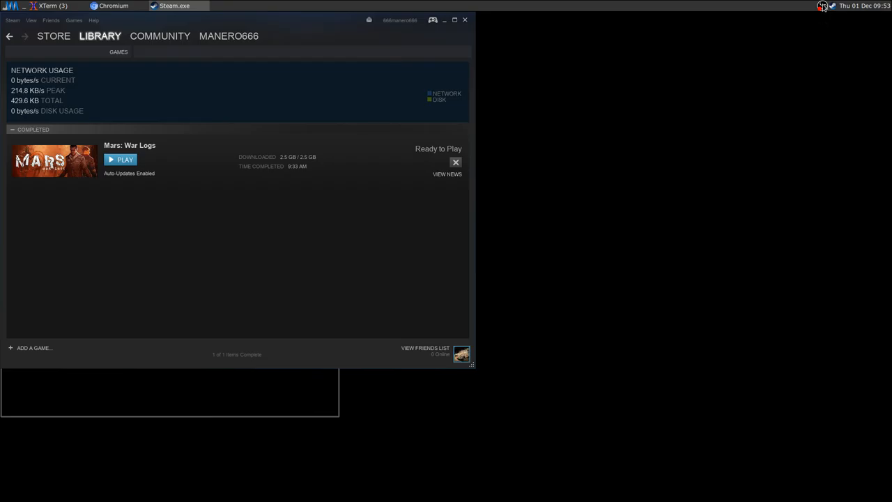
{"action": "mouse_move", "coordinate": [822, 32]}
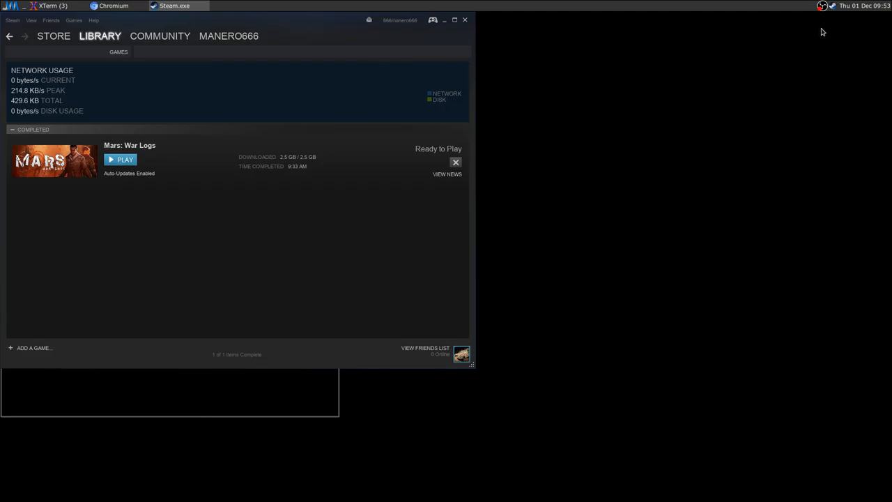